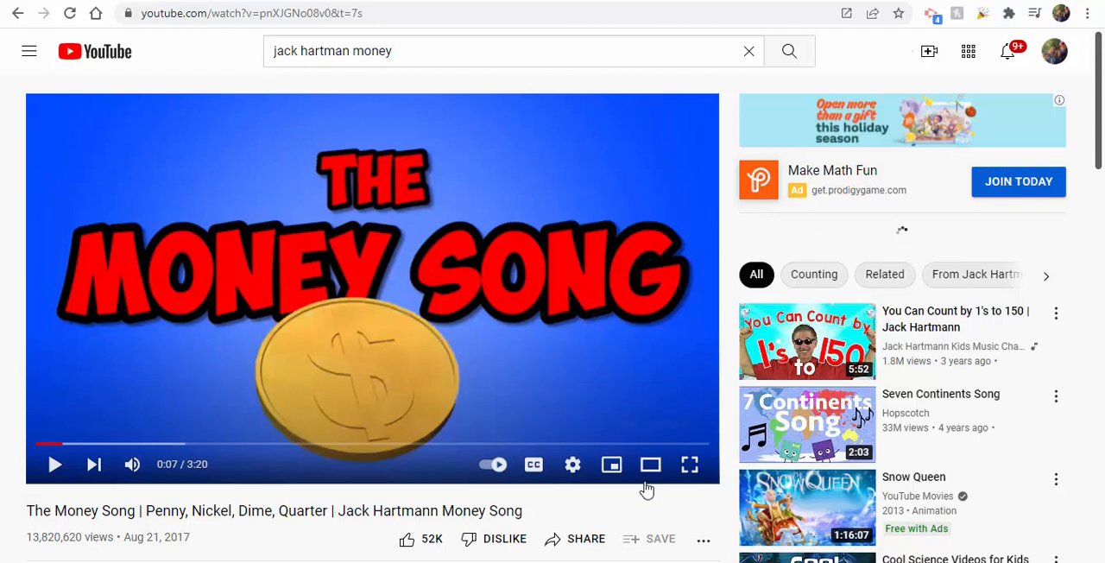
{"action": "mouse_move", "coordinate": [531, 507]}
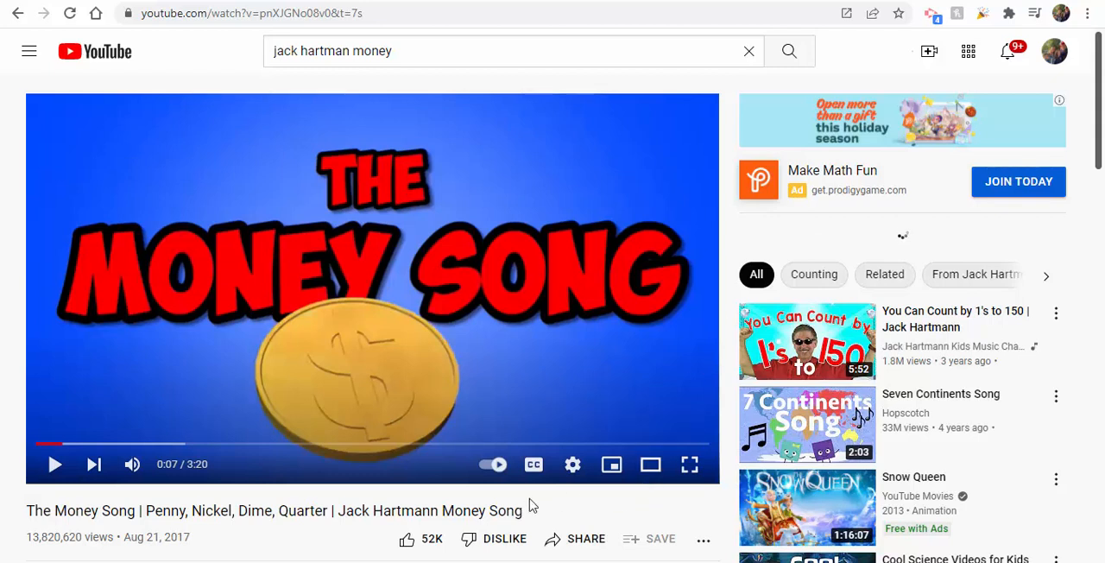
{"action": "mouse_move", "coordinate": [648, 549]}
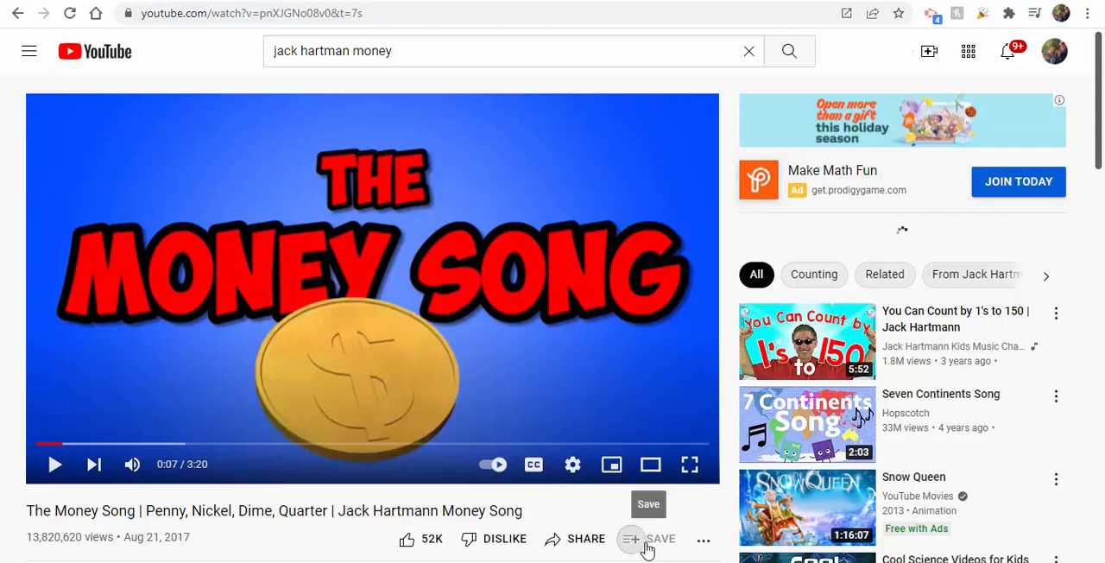
- Run the YouTube search for 'jack hartman money' to list the Money Song videos
{"action": "left_click", "coordinate": [659, 538]}
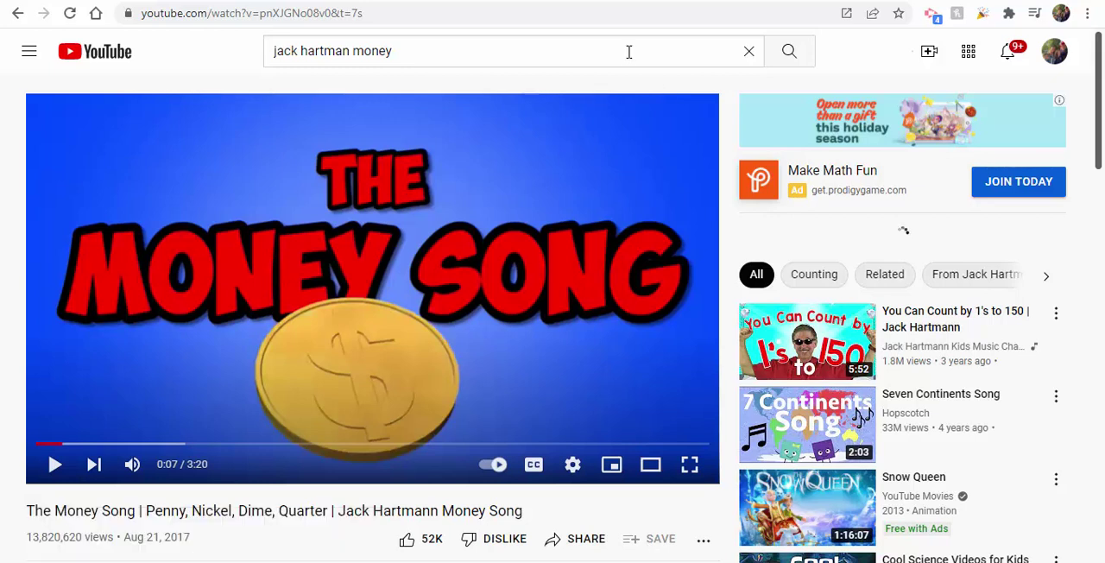
{"action": "mouse_move", "coordinate": [789, 52]}
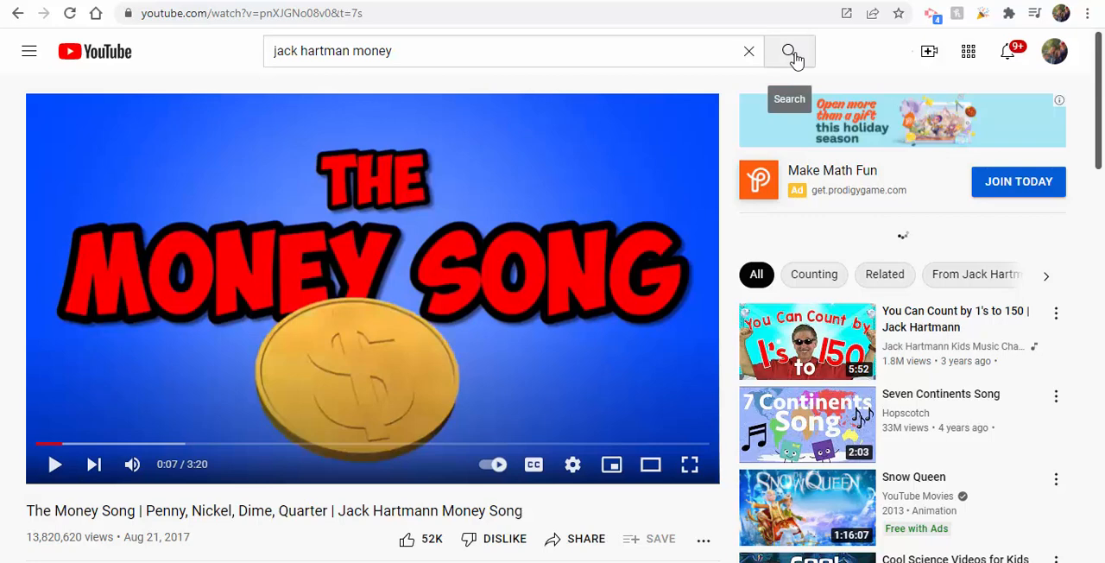
{"action": "left_click", "coordinate": [791, 52]}
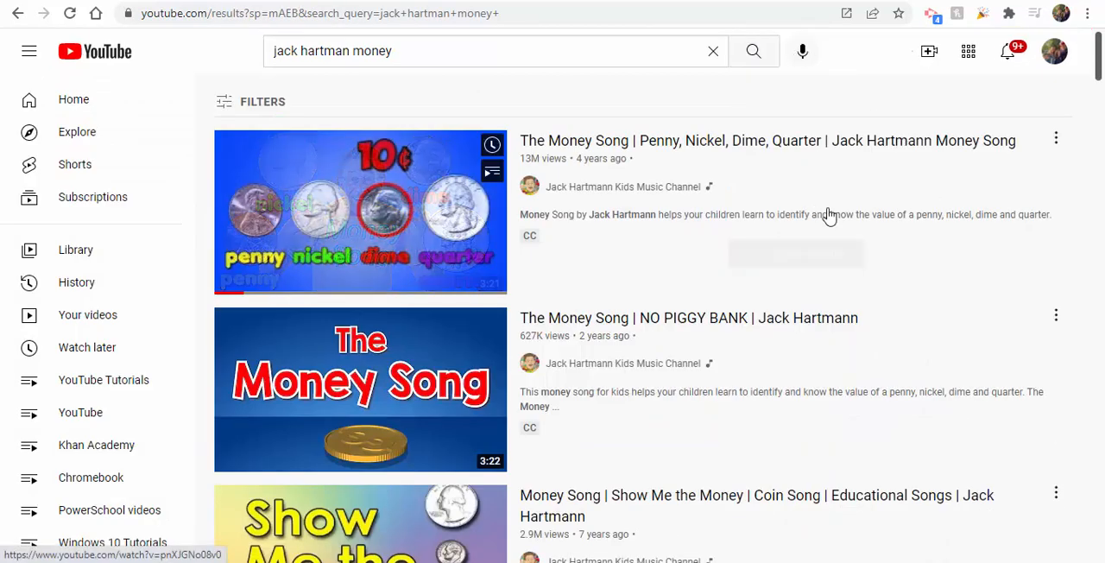
{"action": "mouse_move", "coordinate": [801, 217]}
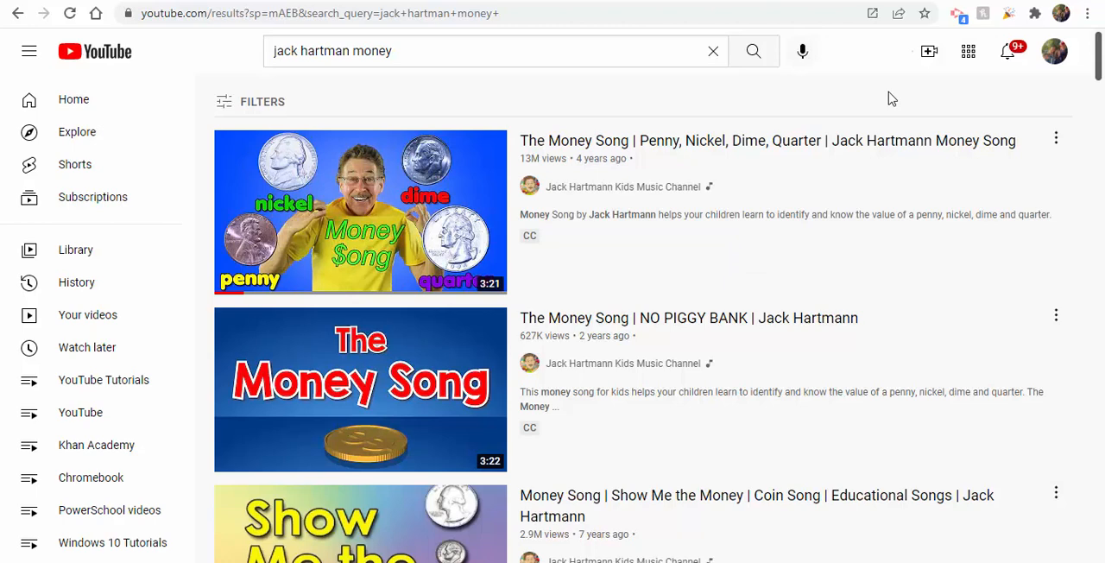
{"action": "mouse_move", "coordinate": [360, 210]}
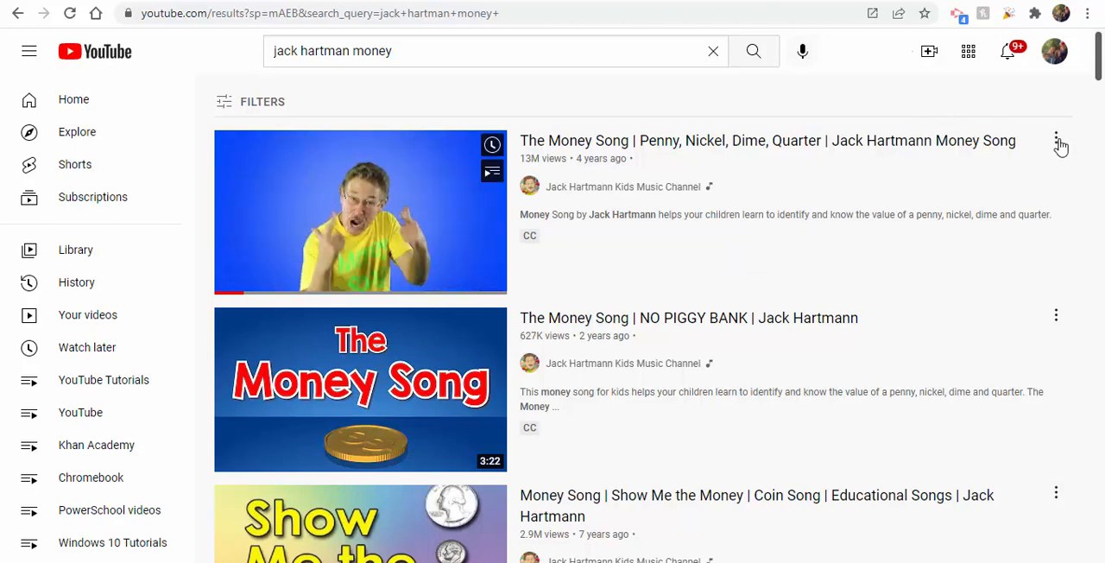
- Save the first Penny, Nickel, Dime, Quarter Money Song result to a new playlist named Money
{"action": "left_click", "coordinate": [1056, 140]}
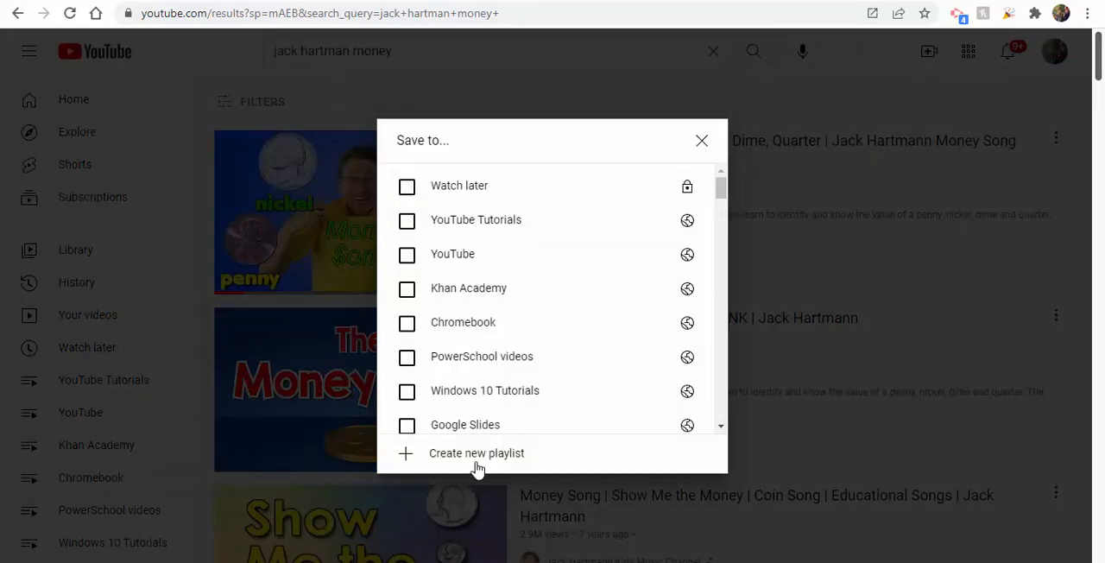
{"action": "left_click", "coordinate": [477, 452]}
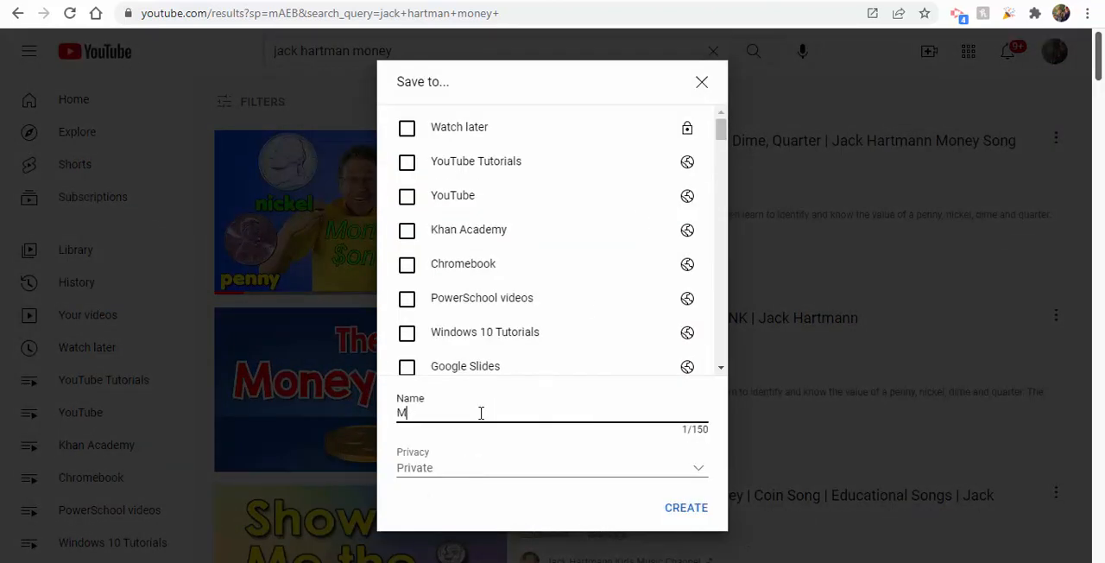
{"action": "type", "text": "oney"}
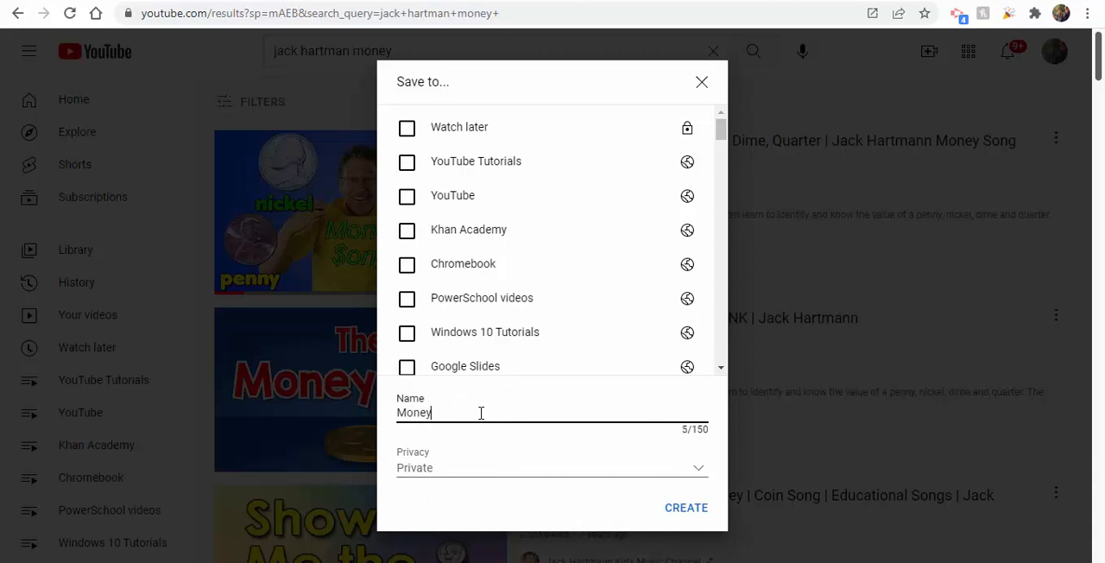
{"action": "left_click", "coordinate": [685, 508]}
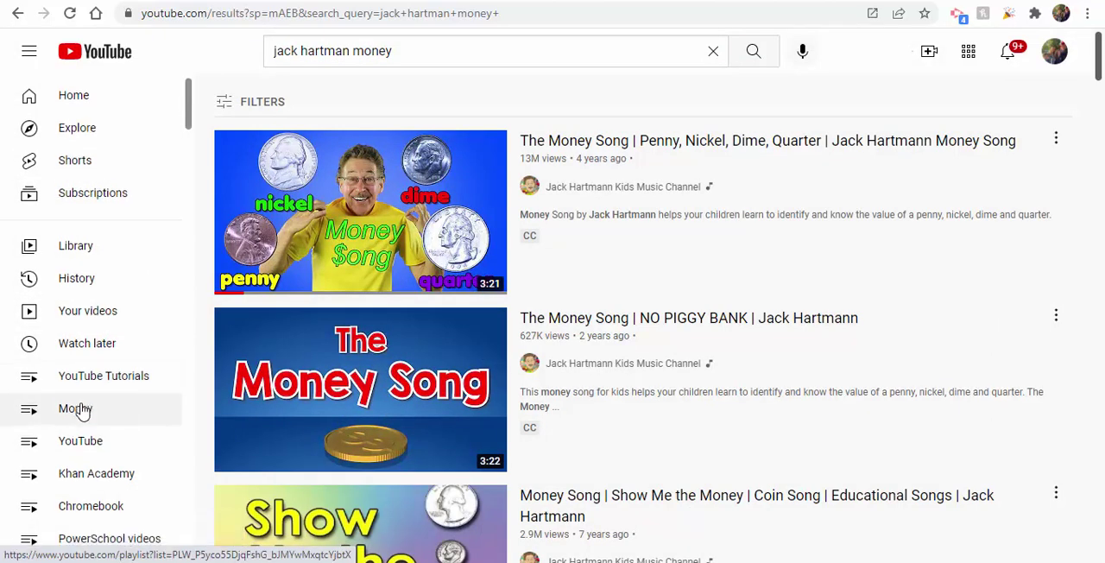
- From the sidebar, open the Money playlist and set its visibility to Public
{"action": "scroll", "scroll_direction": "down", "scroll_amount": 3}
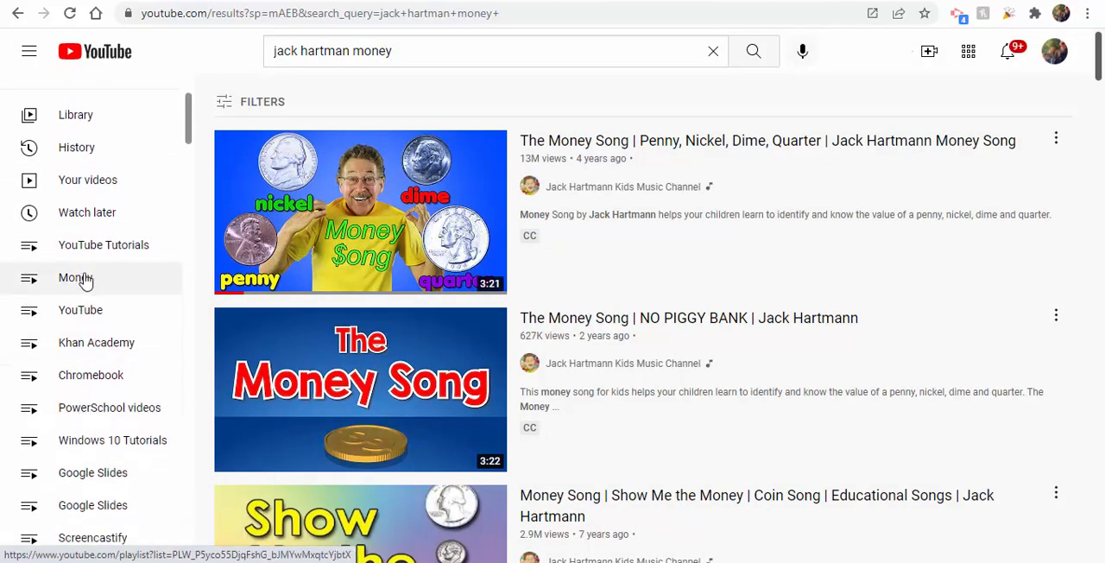
{"action": "left_click", "coordinate": [72, 277]}
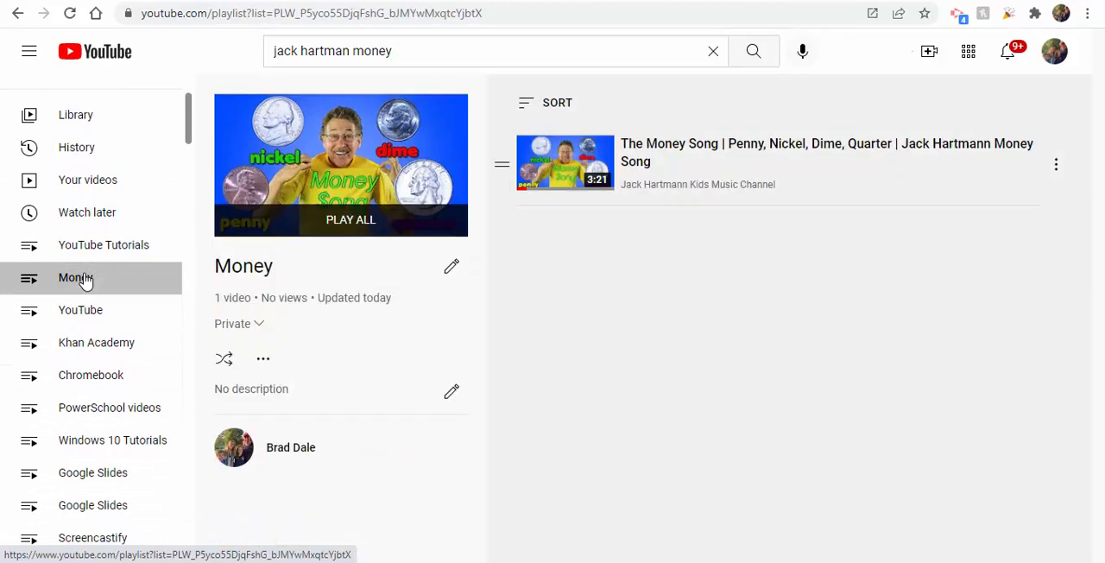
{"action": "mouse_move", "coordinate": [256, 328]}
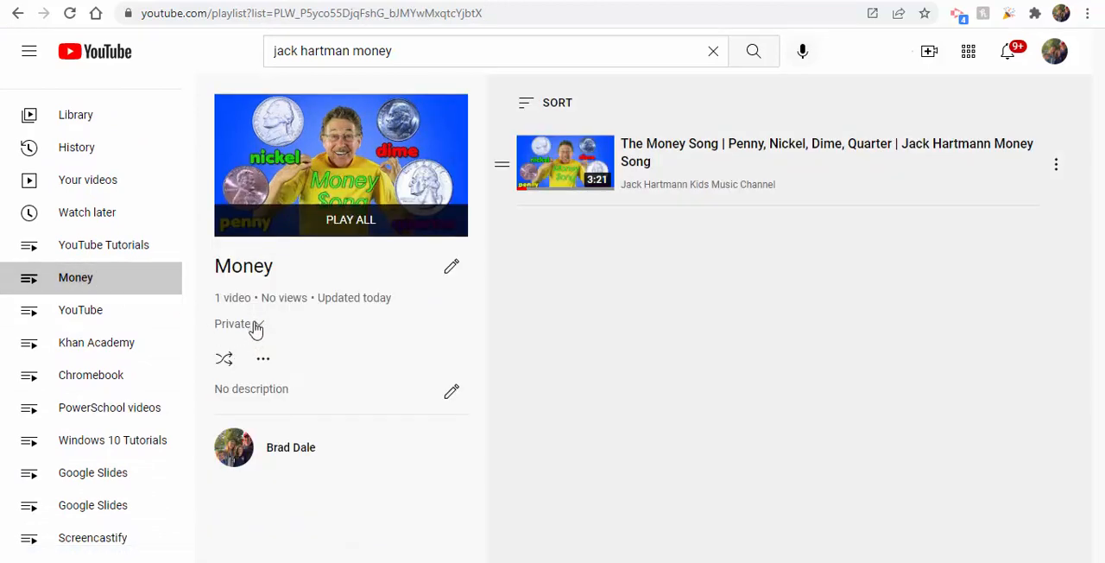
{"action": "left_click", "coordinate": [240, 325]}
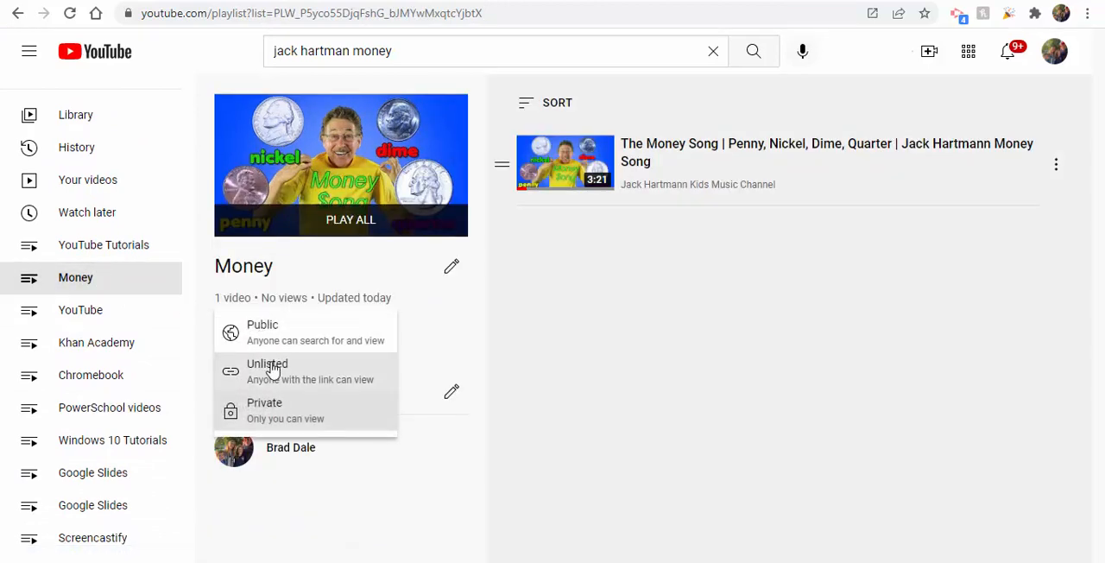
{"action": "left_click", "coordinate": [262, 325]}
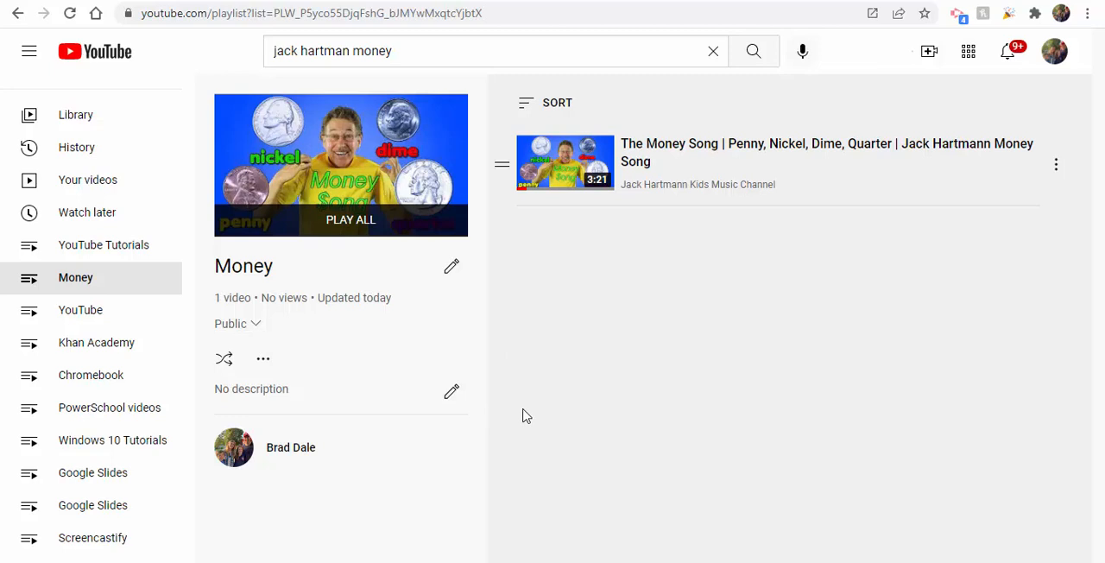
{"action": "mouse_move", "coordinate": [412, 186]}
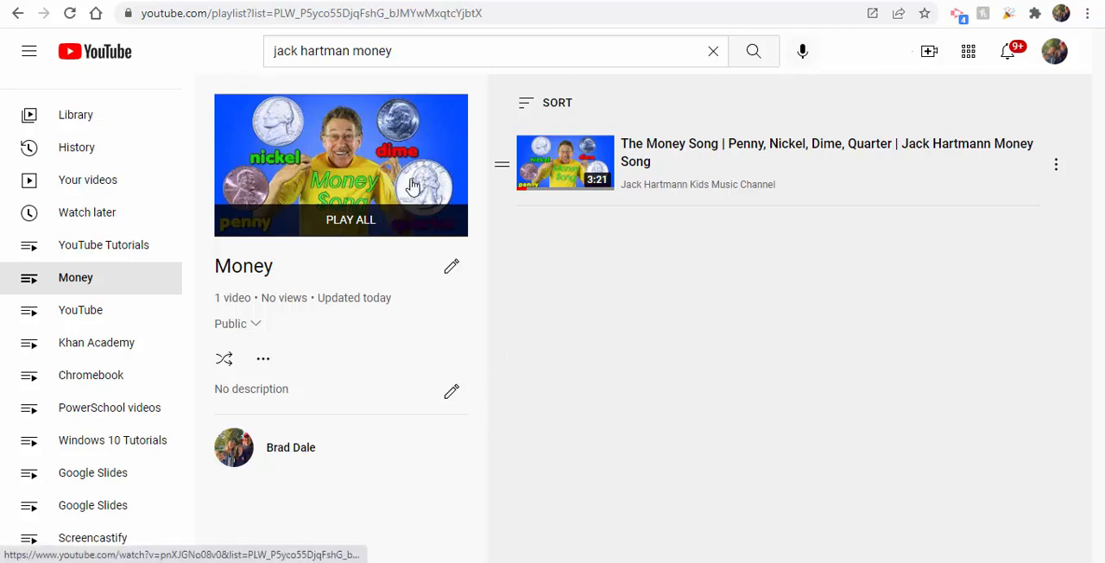
{"action": "mouse_move", "coordinate": [452, 392]}
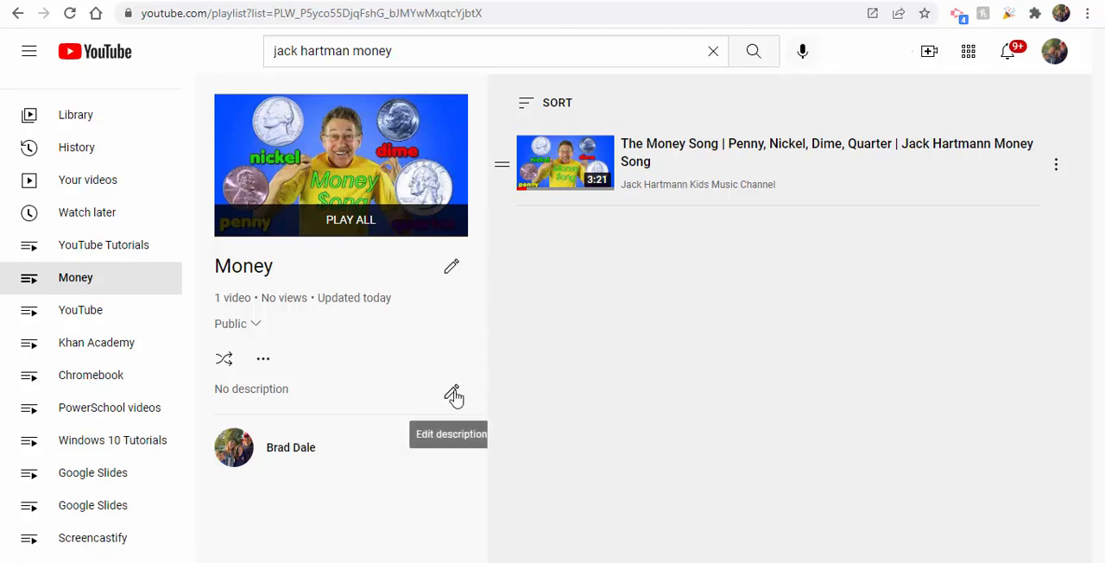
{"action": "left_click", "coordinate": [263, 359]}
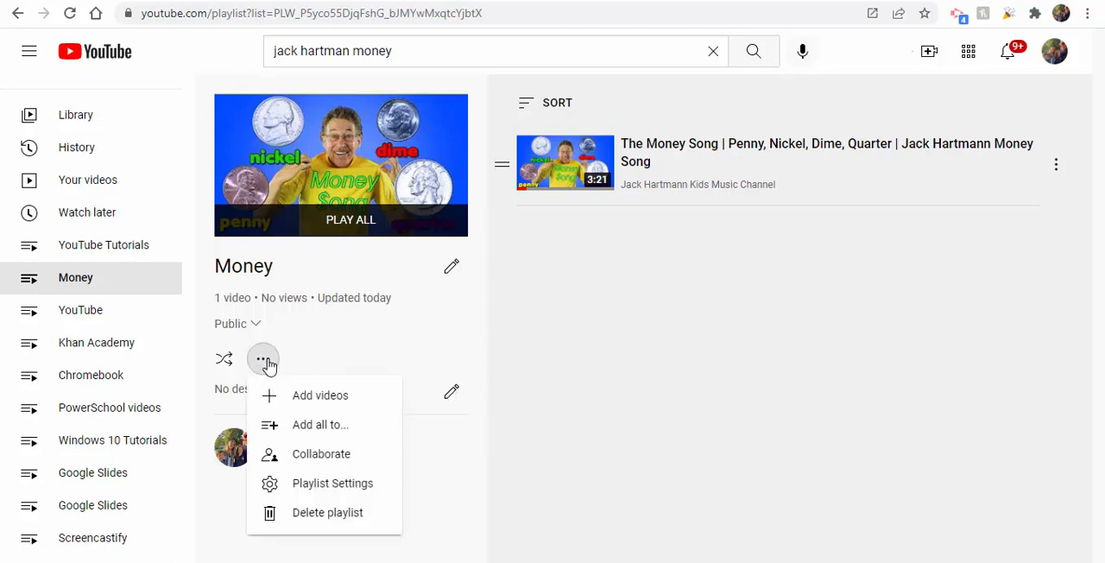
{"action": "mouse_move", "coordinate": [322, 512]}
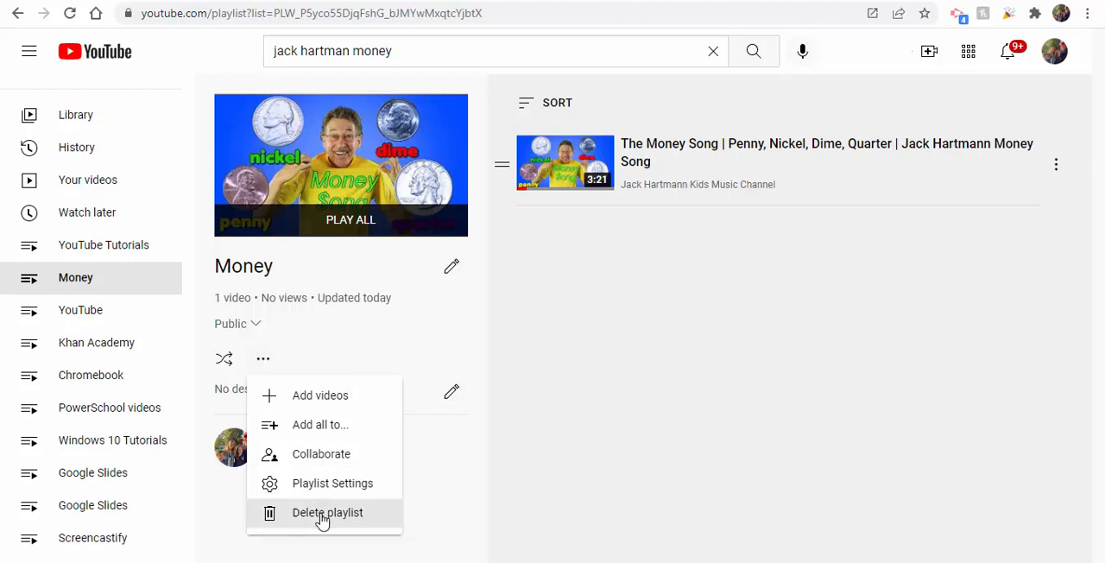
{"action": "mouse_move", "coordinate": [352, 478]}
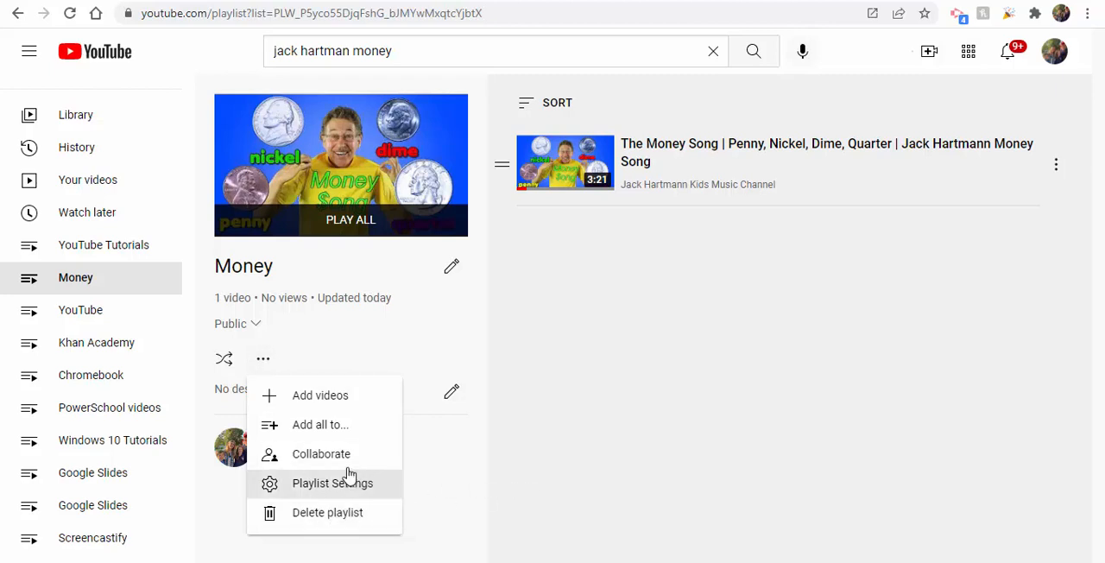
{"action": "mouse_move", "coordinate": [585, 423]}
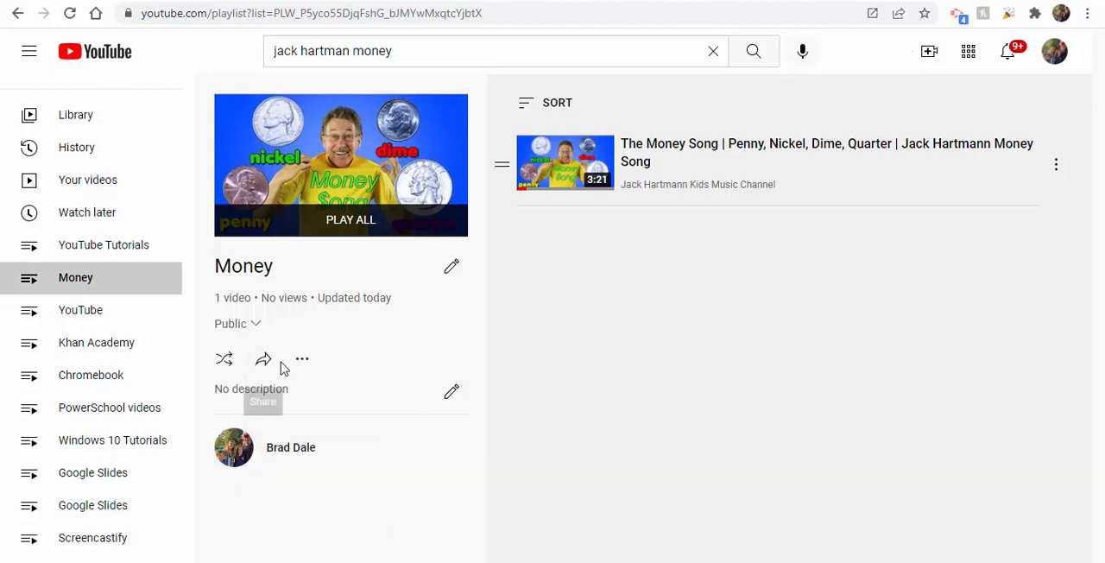
{"action": "mouse_move", "coordinate": [76, 276]}
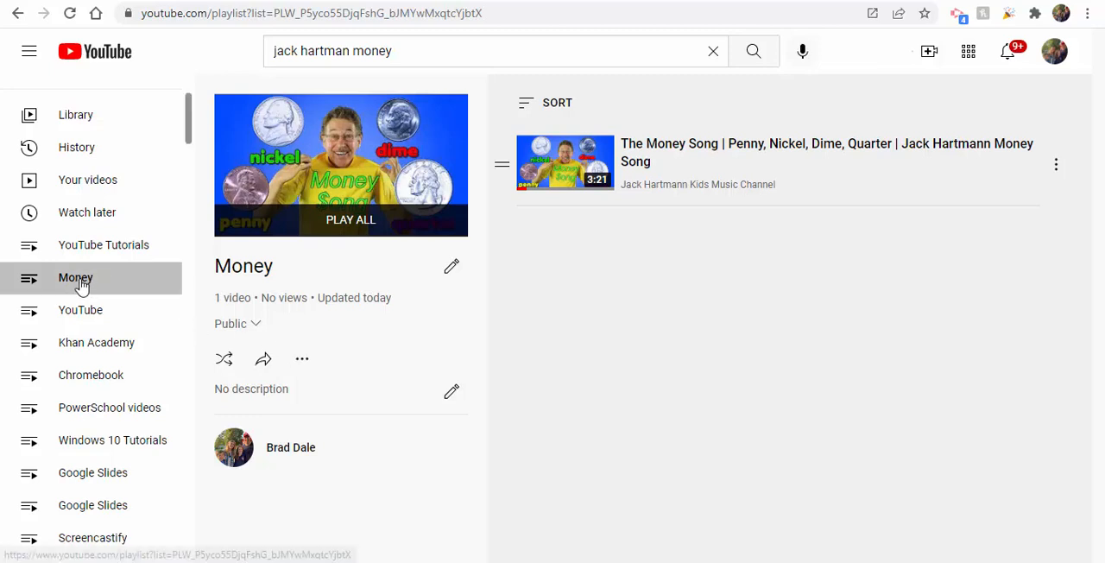
{"action": "mouse_move", "coordinate": [117, 291]}
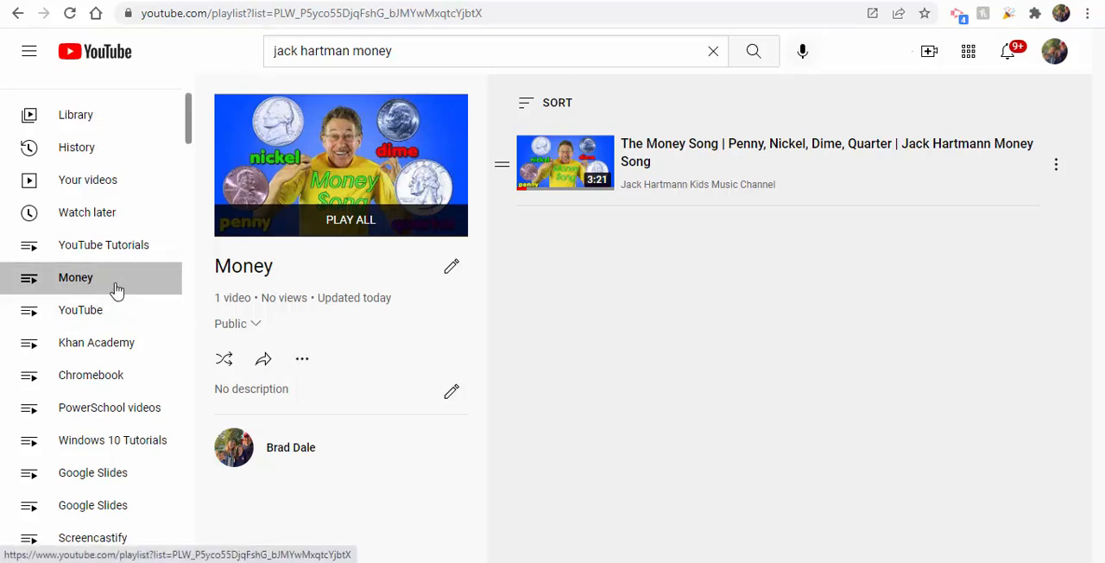
{"action": "mouse_move", "coordinate": [263, 359]}
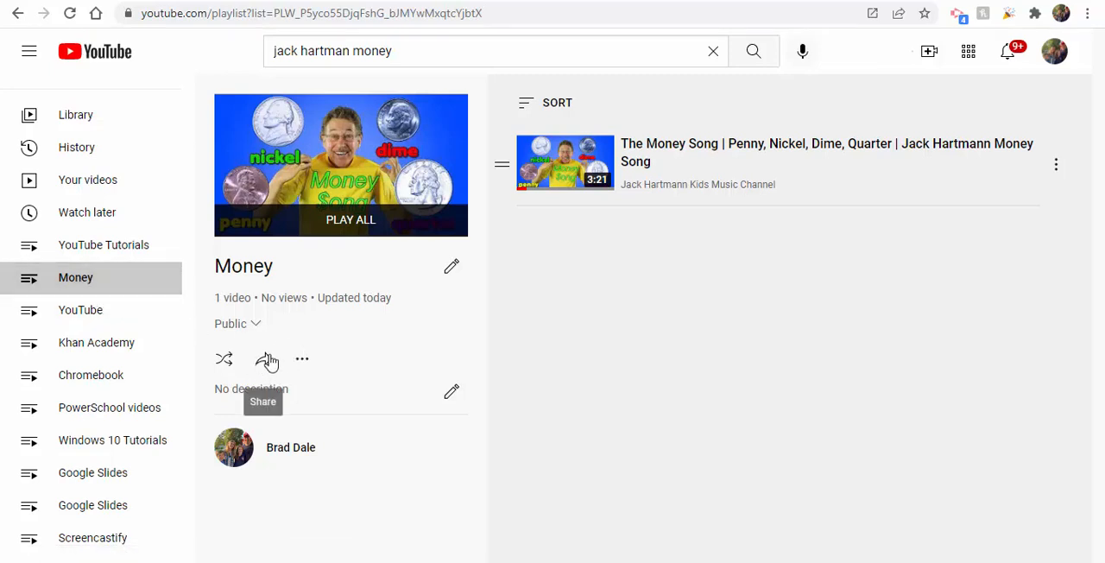
{"action": "left_click", "coordinate": [239, 323]}
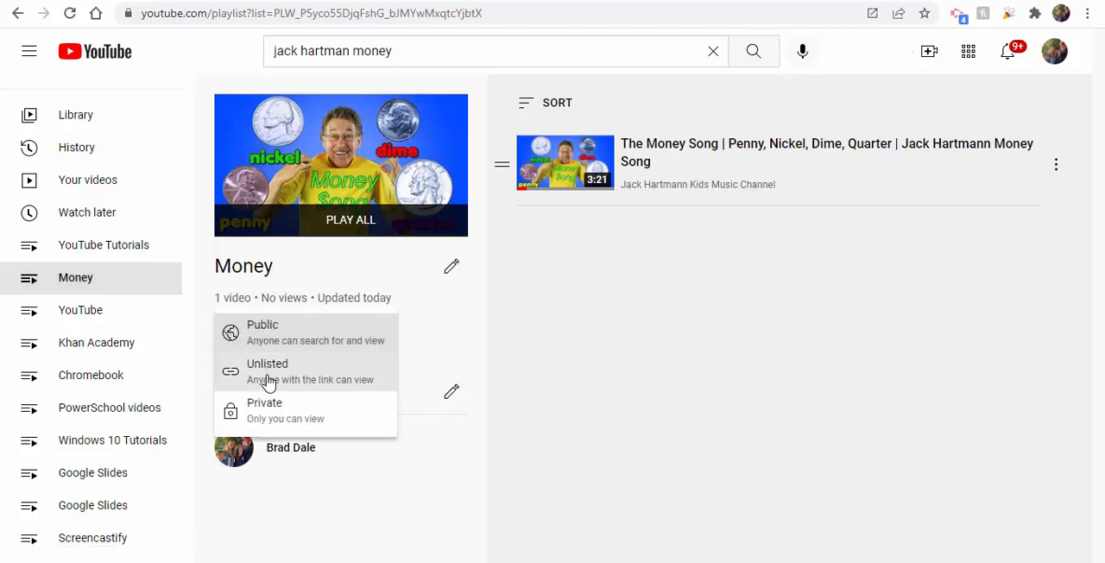
{"action": "left_click", "coordinate": [266, 404]}
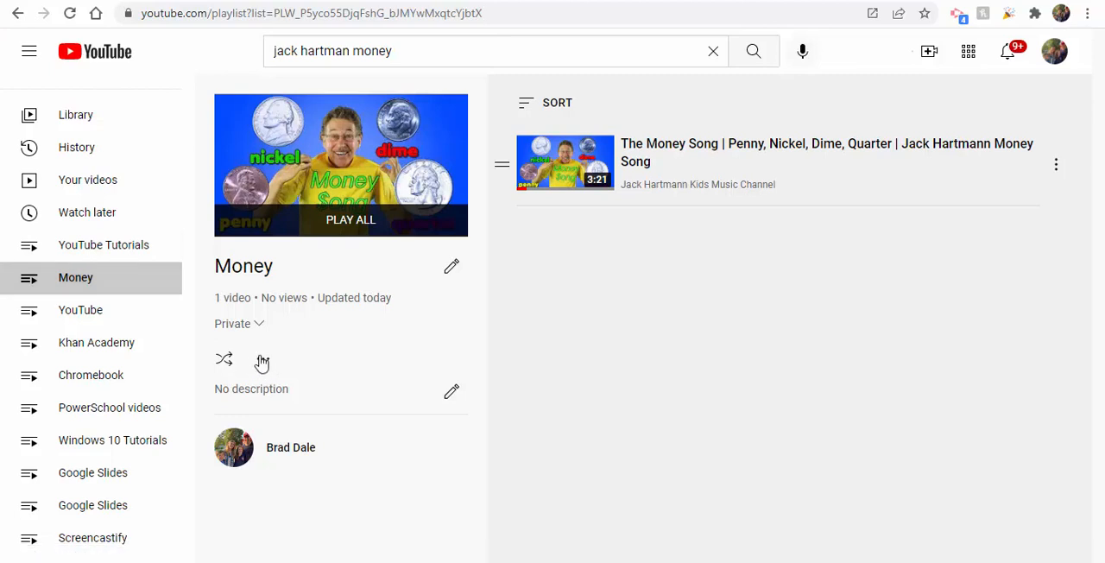
{"action": "left_click", "coordinate": [233, 324]}
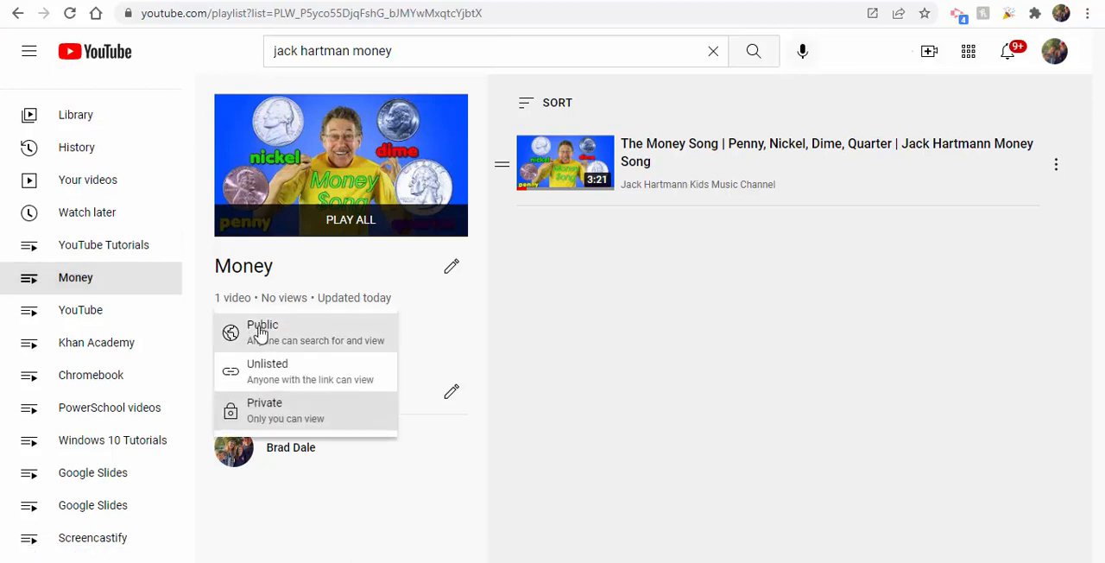
{"action": "left_click", "coordinate": [263, 331]}
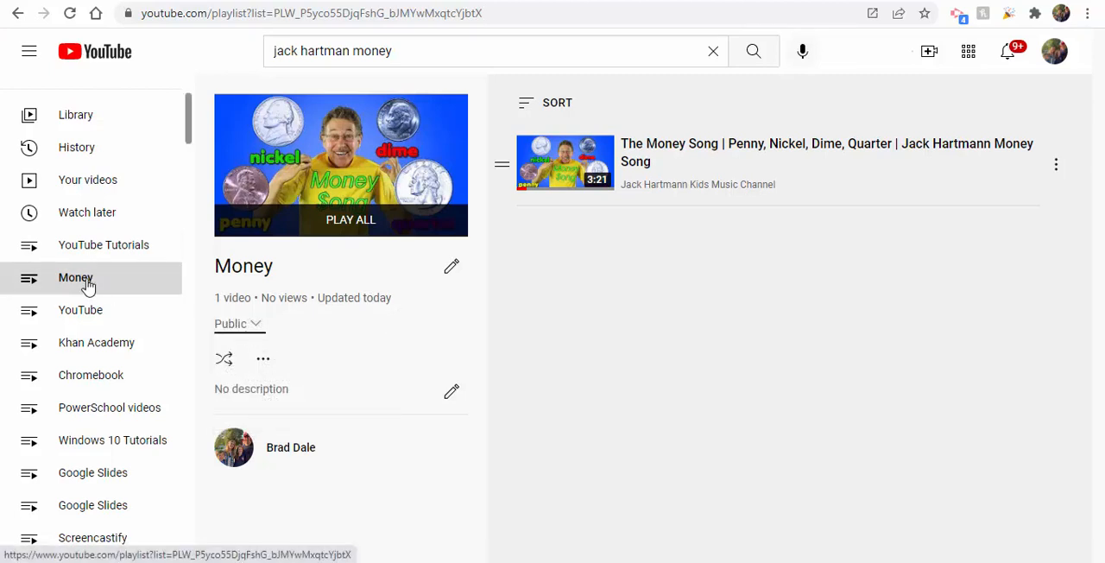
{"action": "mouse_move", "coordinate": [262, 359]}
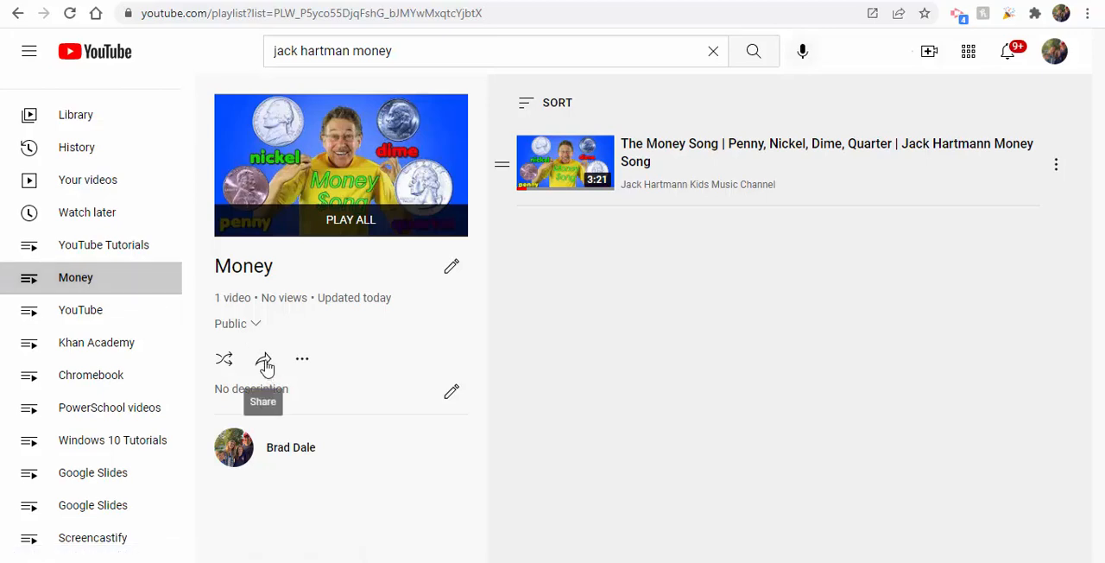
- Copy the Money playlist's share link and start a new Chrome incognito window
{"action": "left_click", "coordinate": [262, 359]}
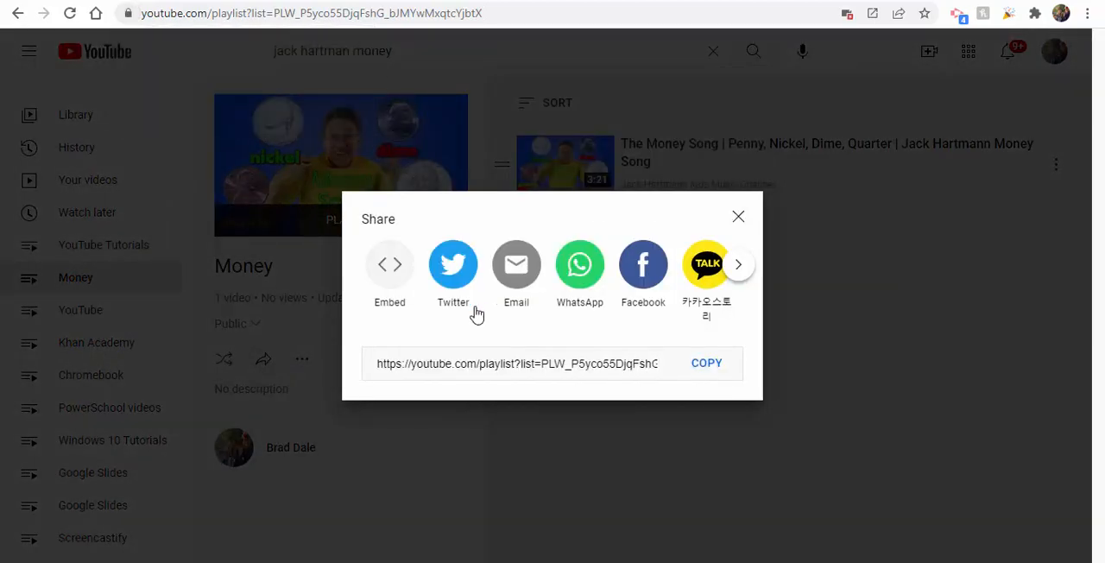
{"action": "mouse_move", "coordinate": [722, 380]}
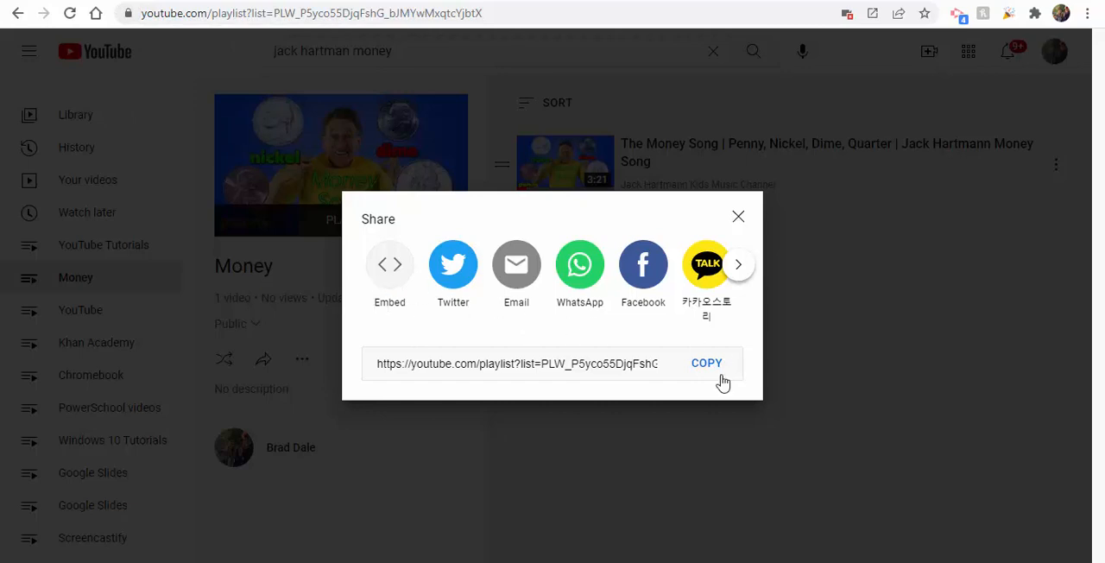
{"action": "left_click", "coordinate": [706, 363]}
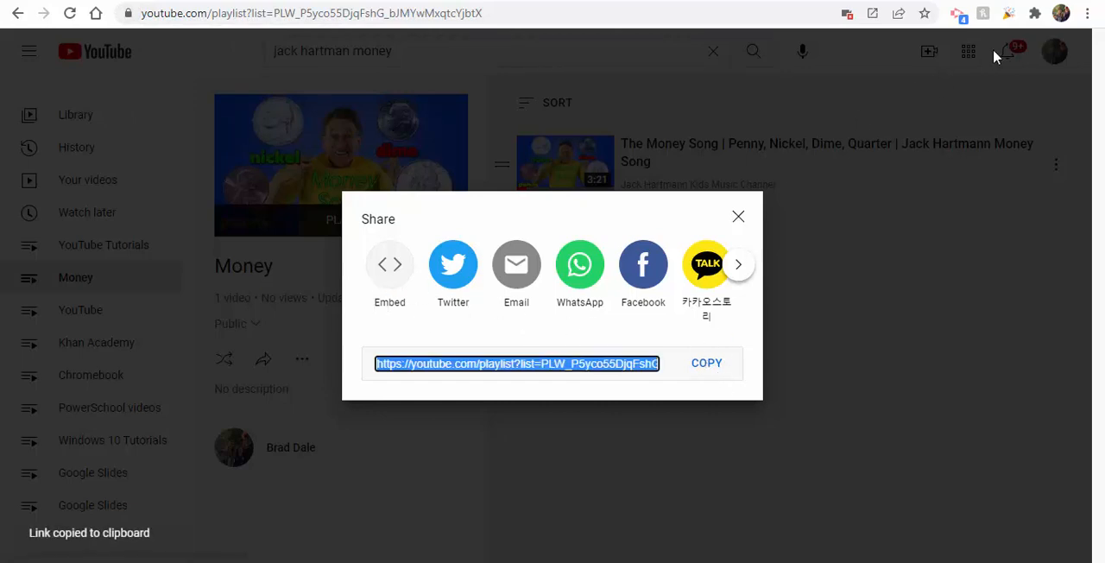
{"action": "left_click", "coordinate": [1088, 14]}
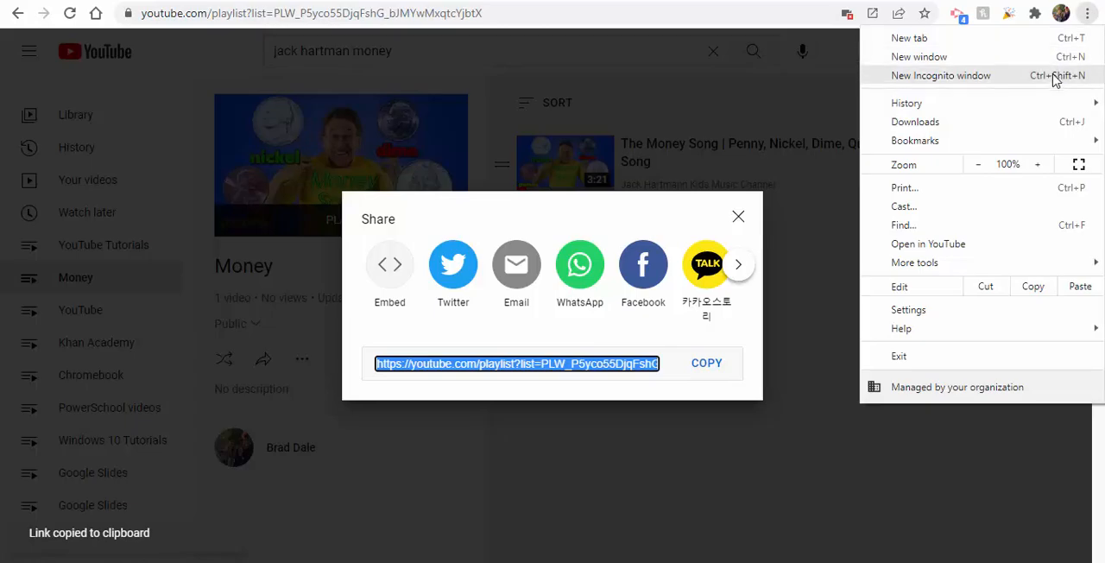
{"action": "left_click", "coordinate": [939, 76]}
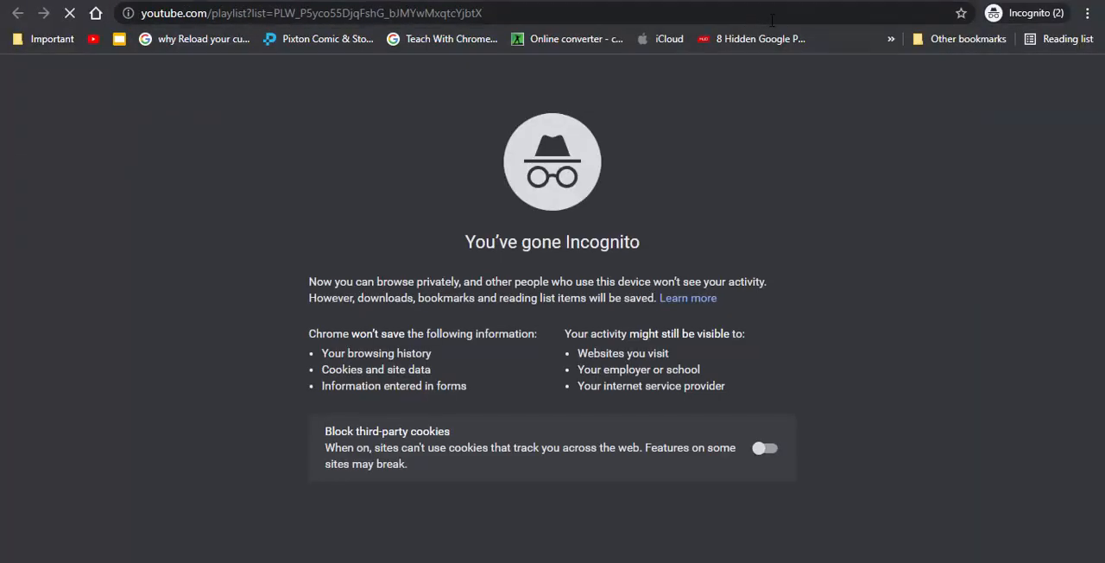